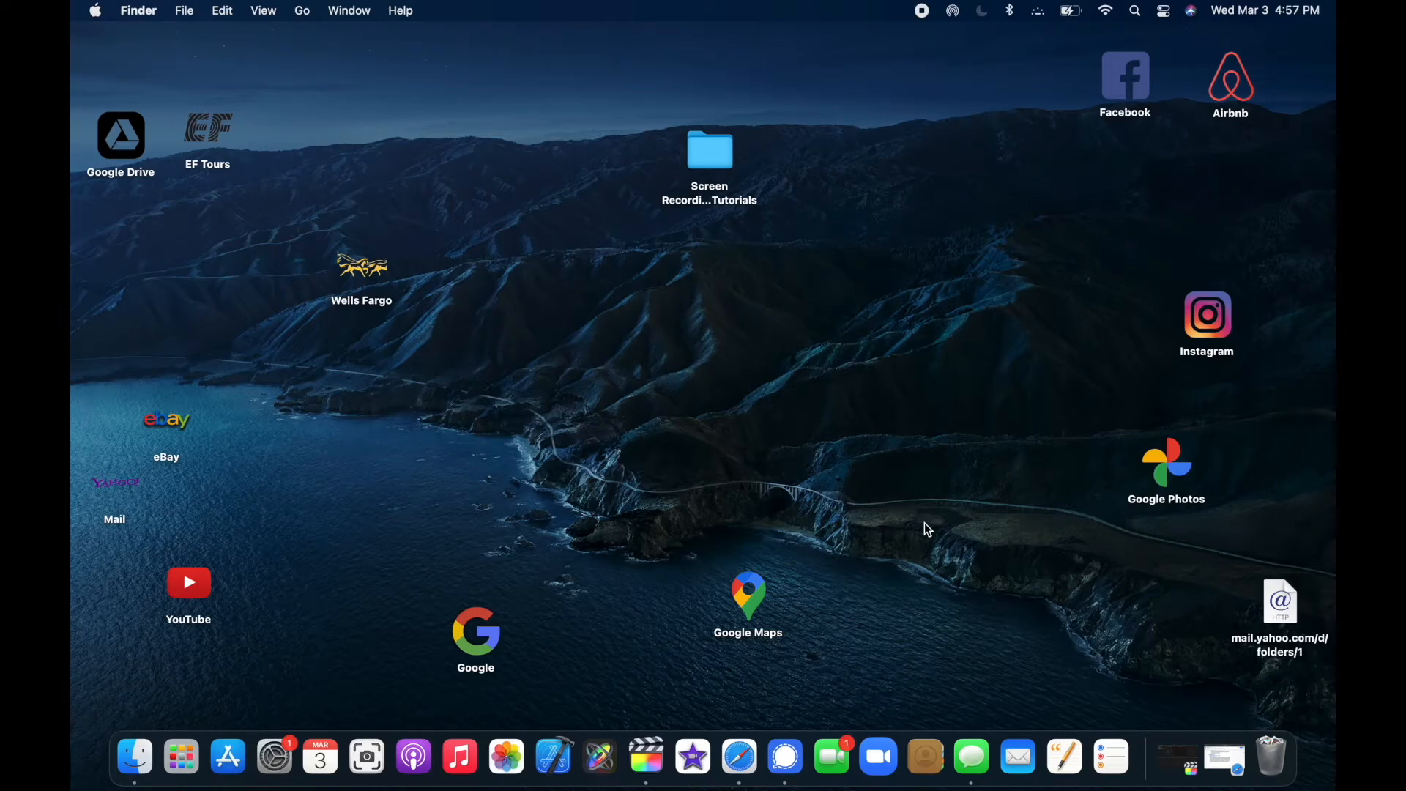
mouse_move(274, 755)
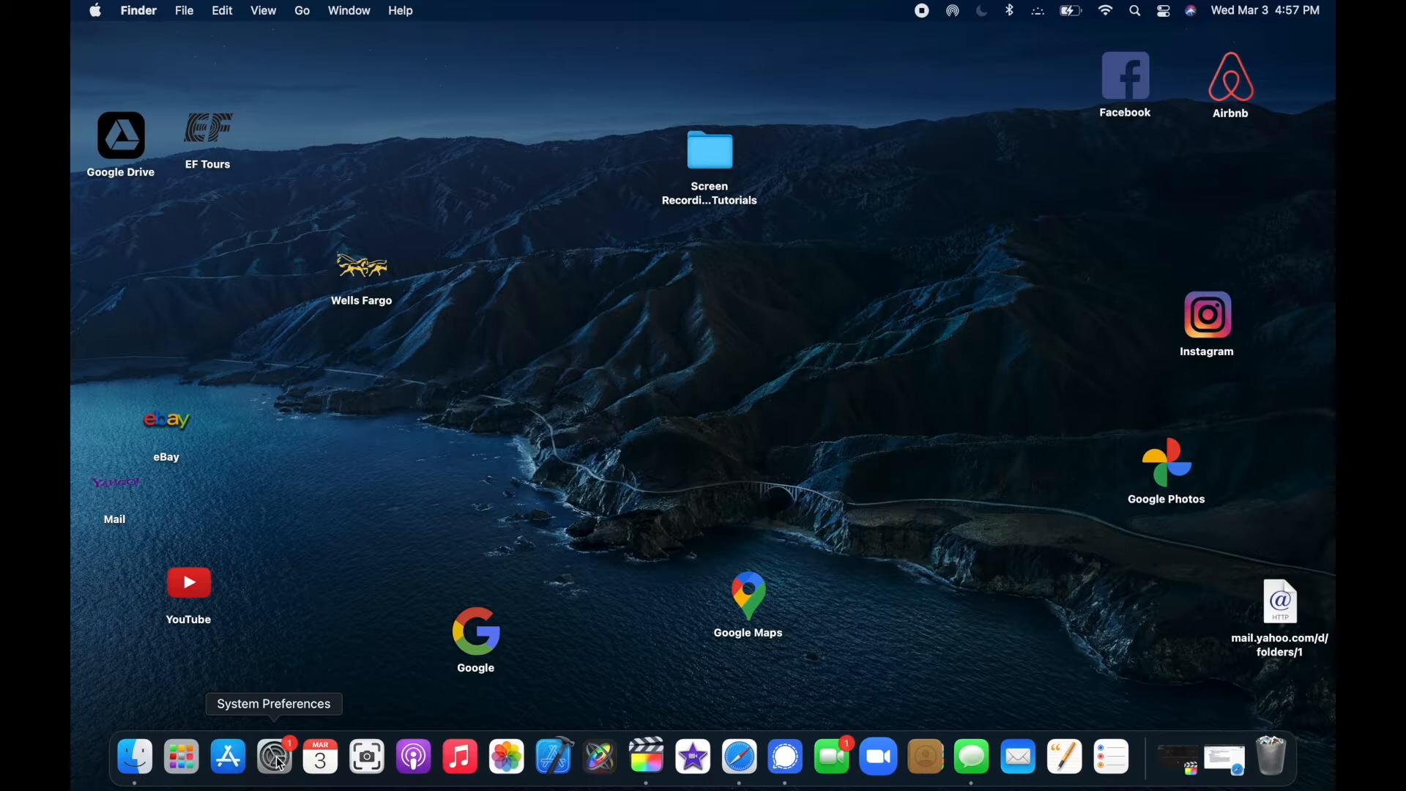
mouse_move(140, 122)
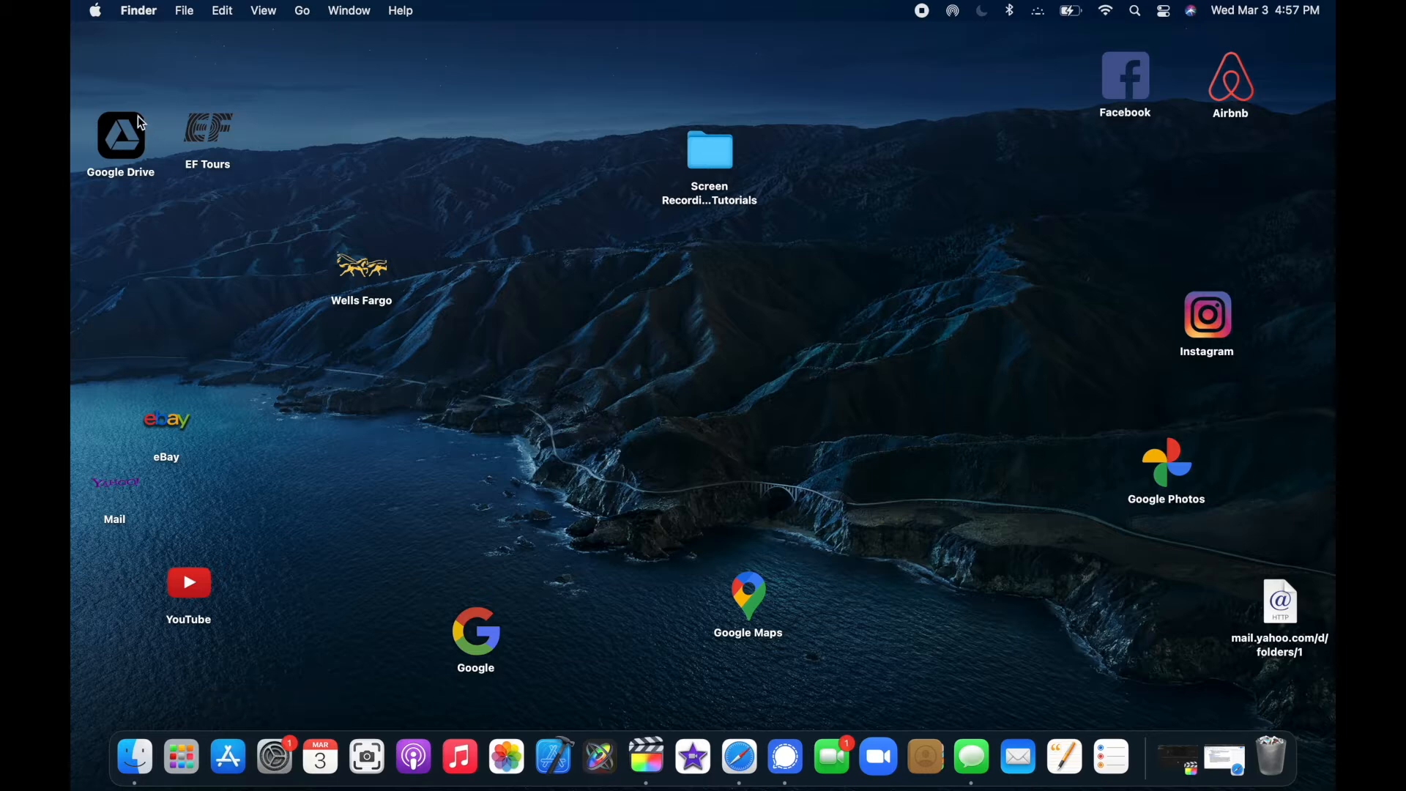
Step: Glance at the Apple menu, then reach the Software Update pane reporting macOS Big Sur 11.2.2 available
click(94, 10)
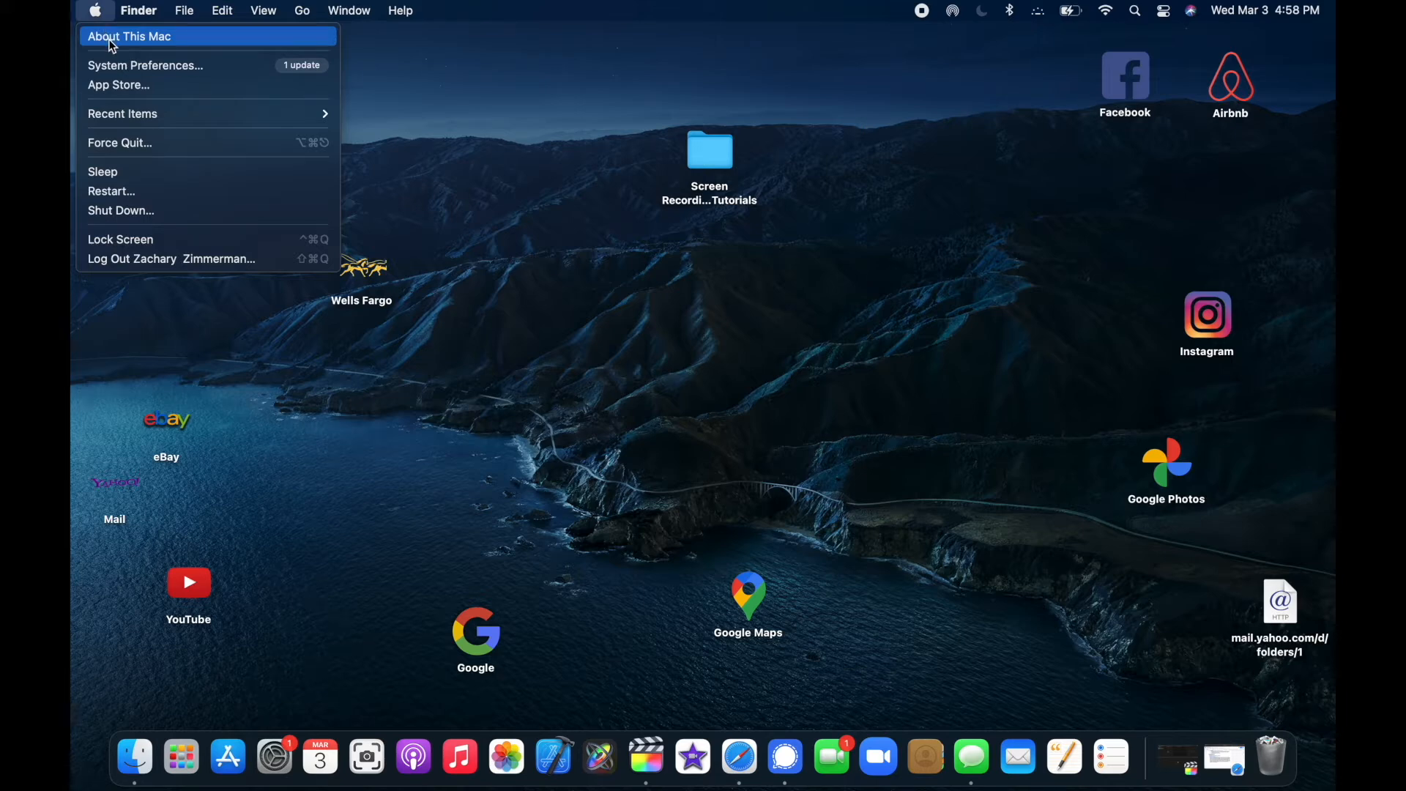
click(128, 36)
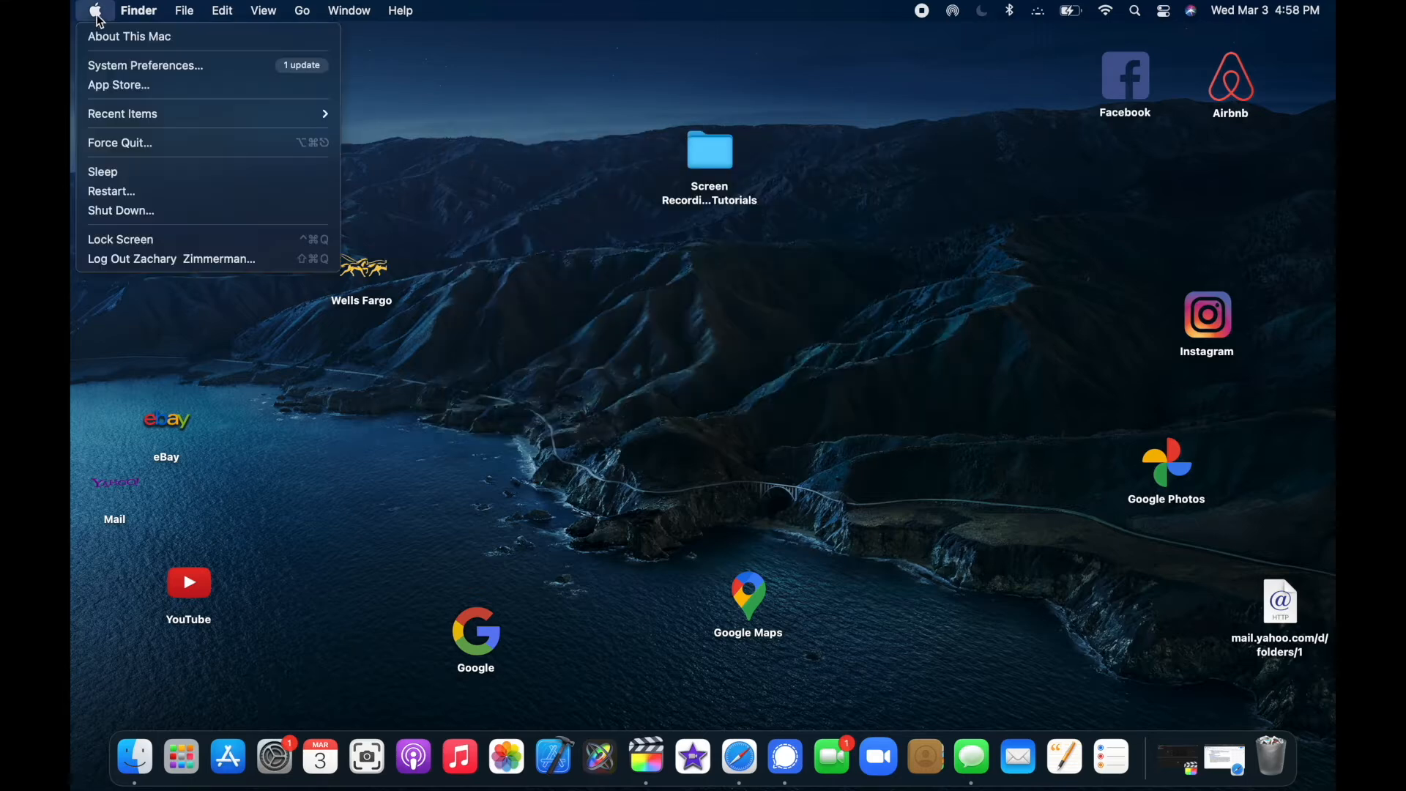
click(114, 73)
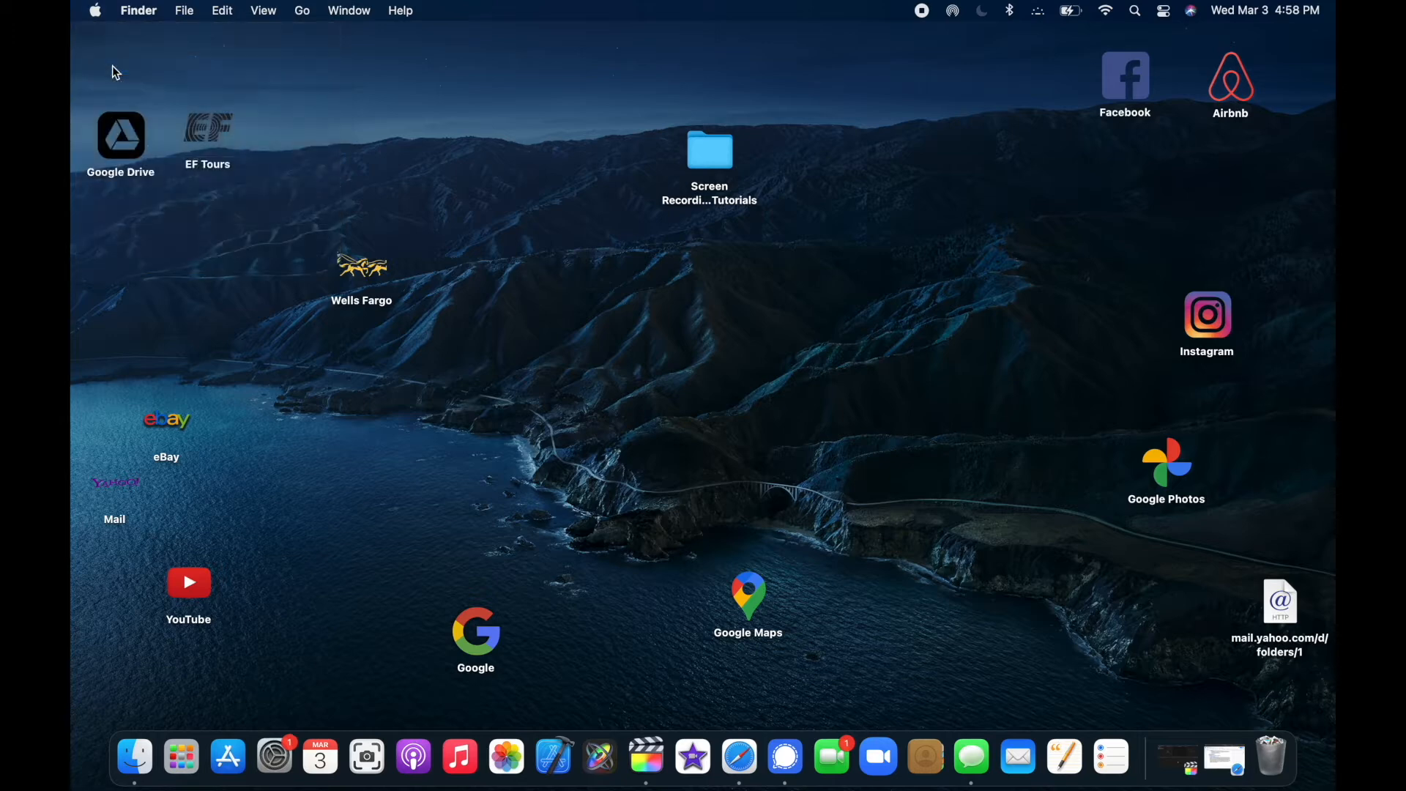
click(274, 756)
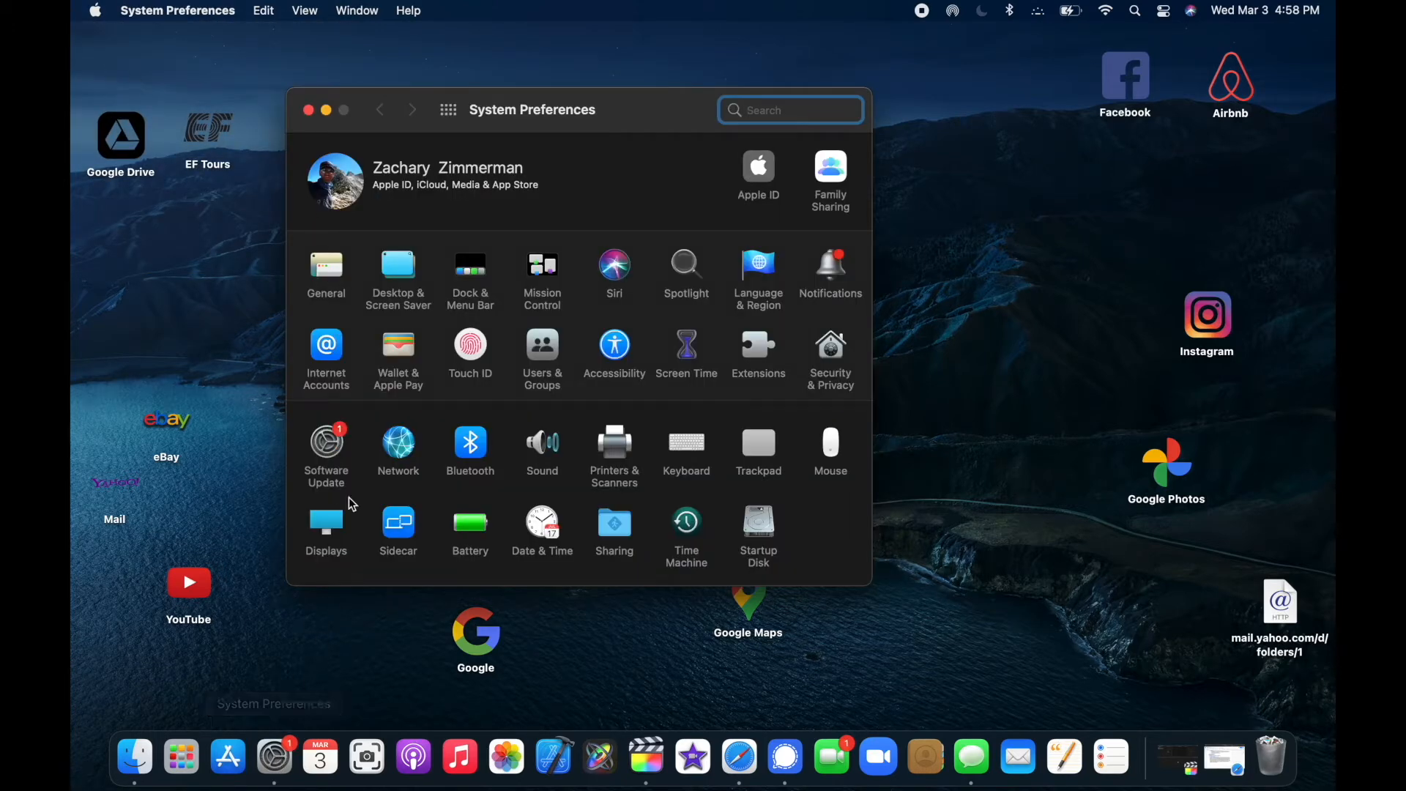
mouse_move(435, 405)
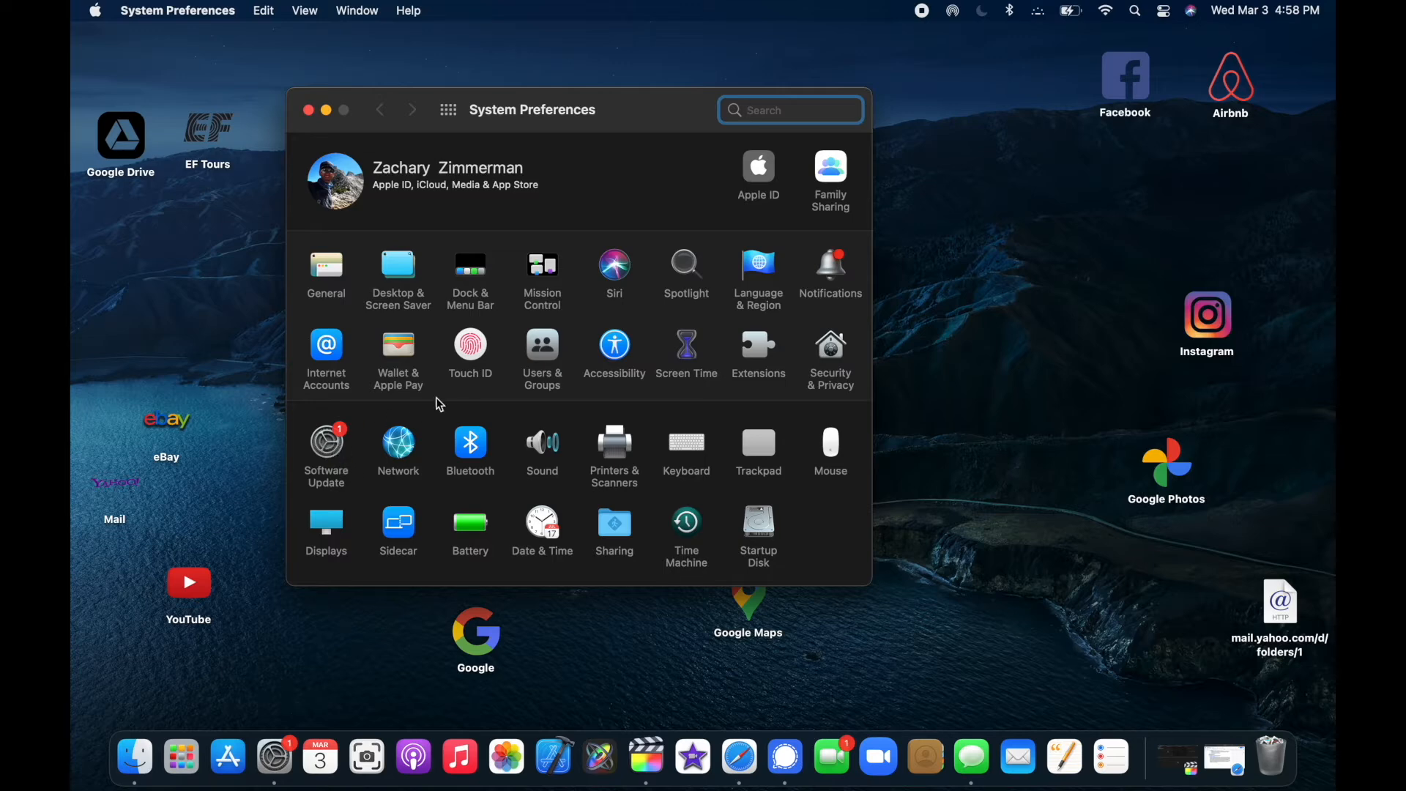
mouse_move(274, 757)
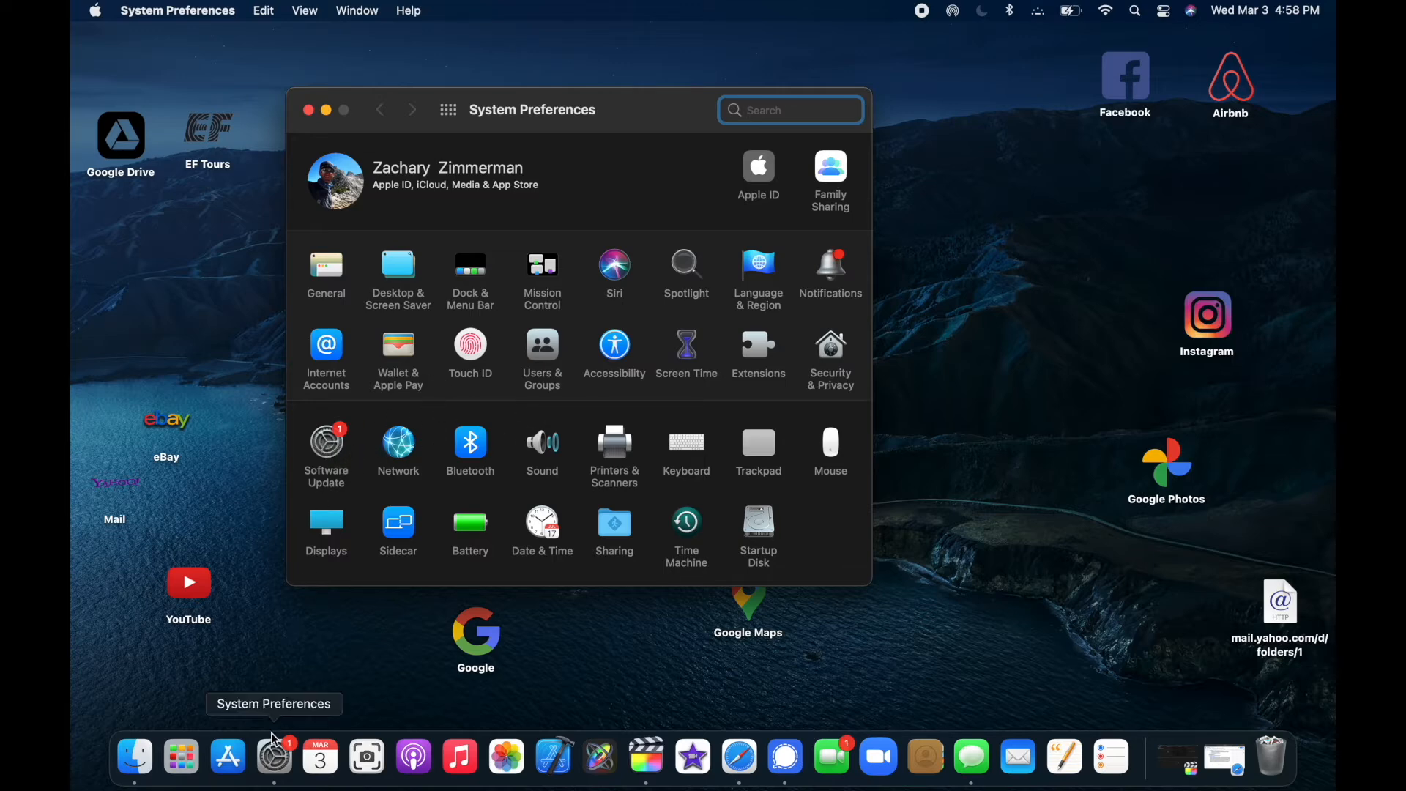
mouse_move(329, 453)
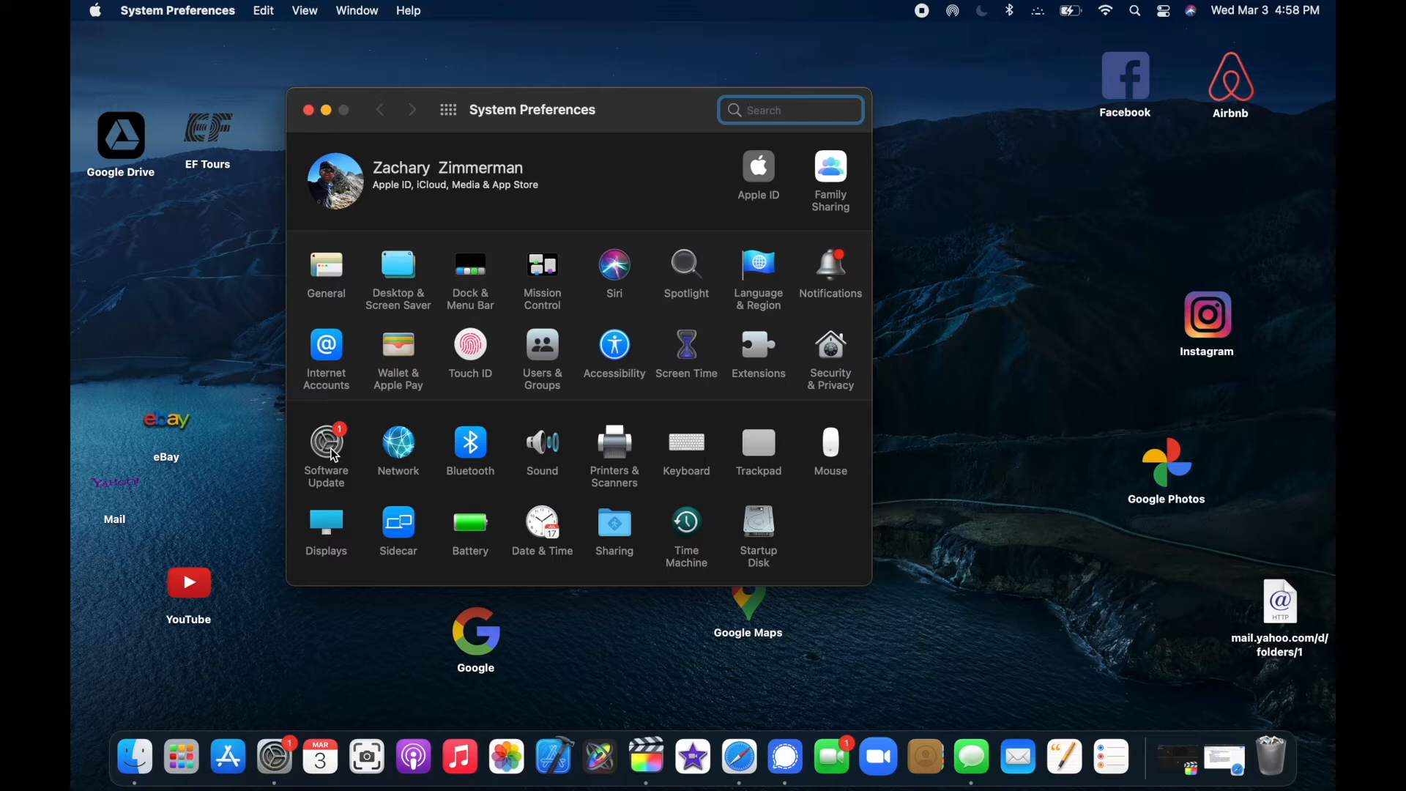
click(325, 448)
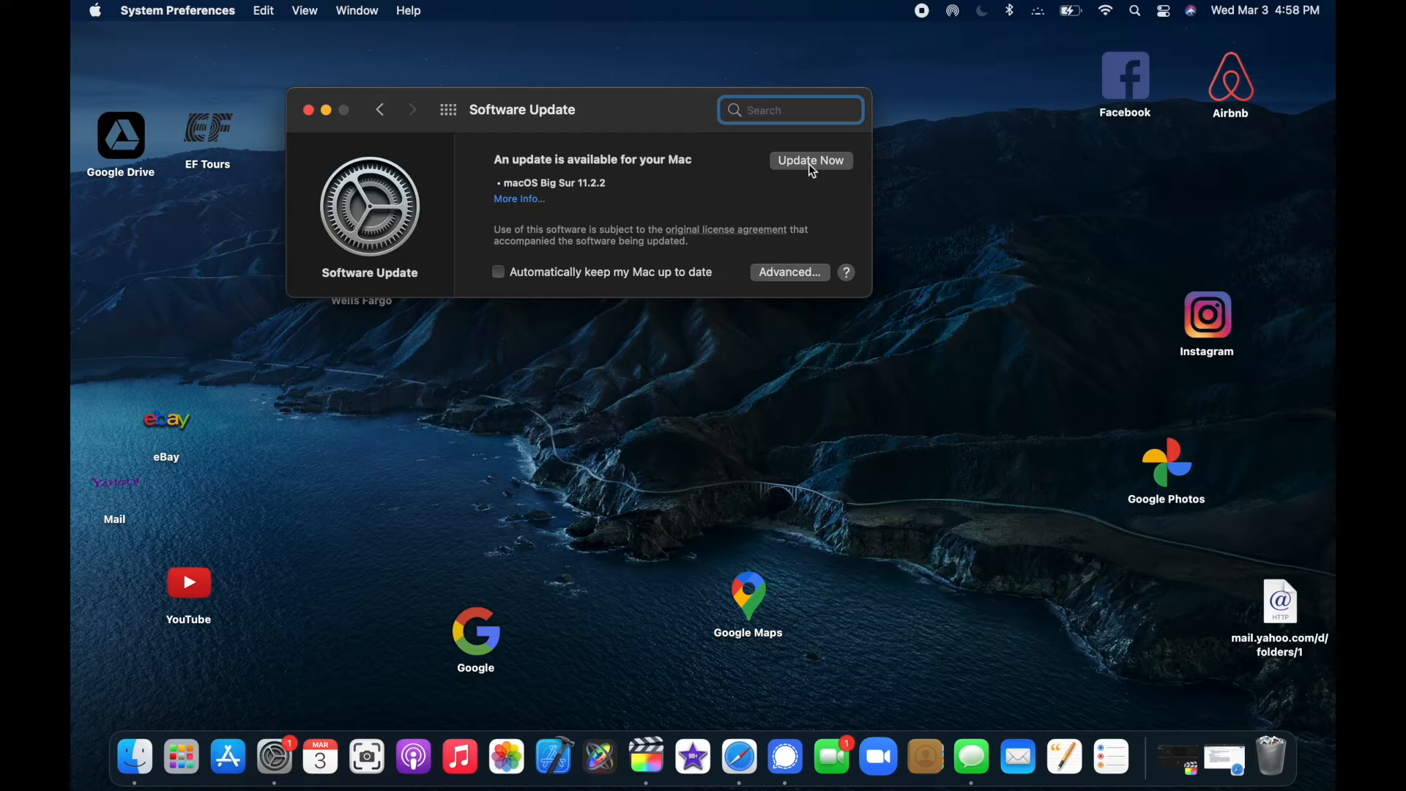
Step: Start the Big Sur 11.2.2 update and agree to its software license agreement
click(810, 160)
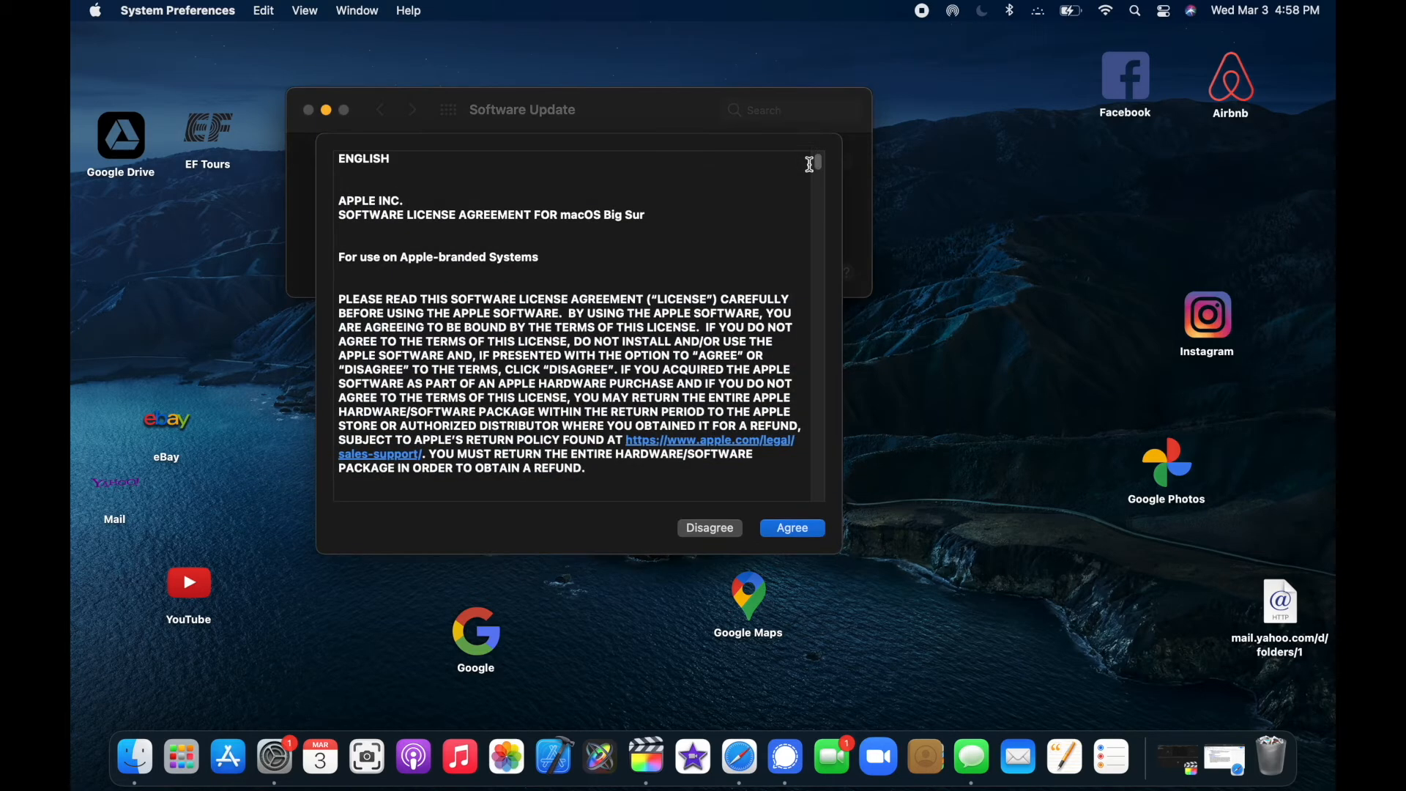
scroll(down, 3)
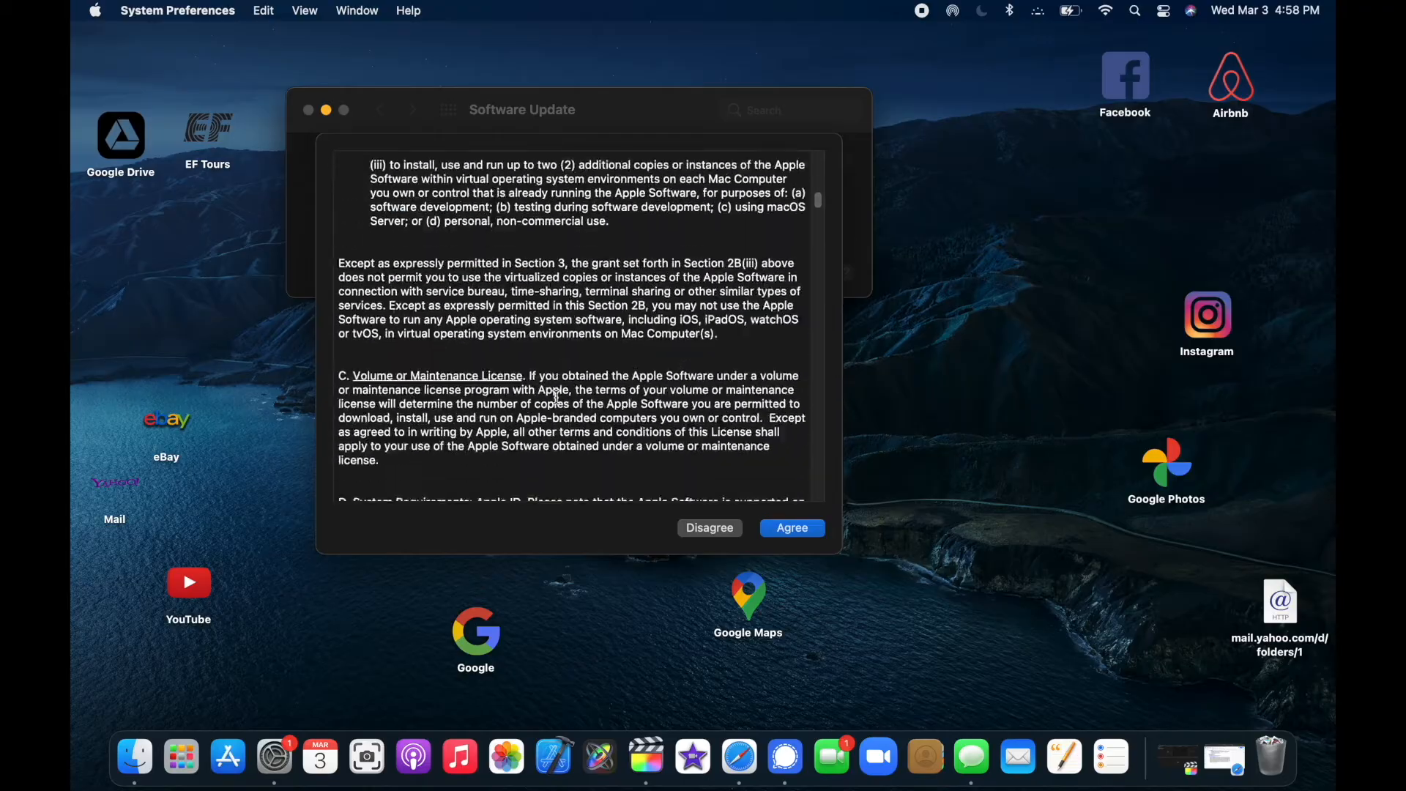
scroll(down, 3)
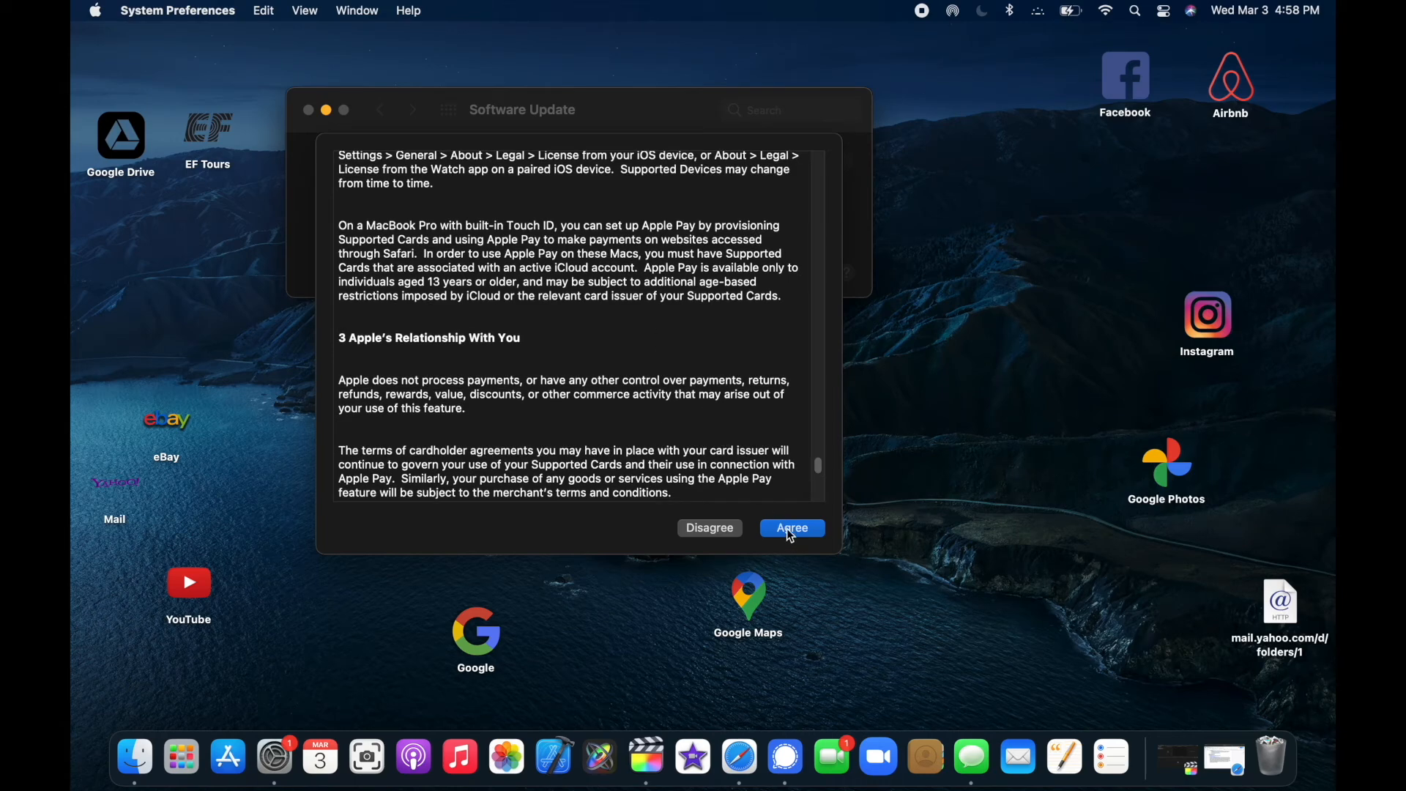
click(791, 528)
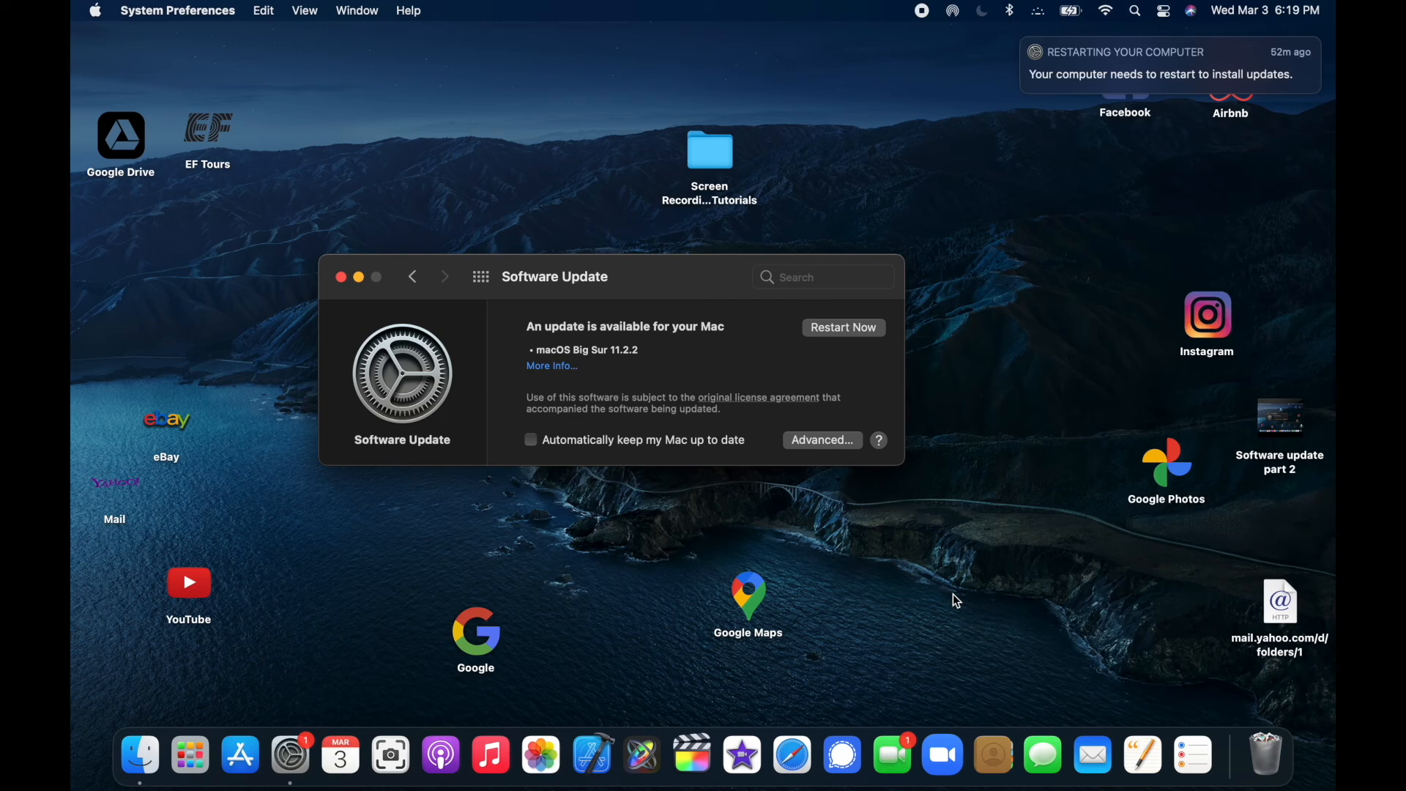
mouse_move(1101, 332)
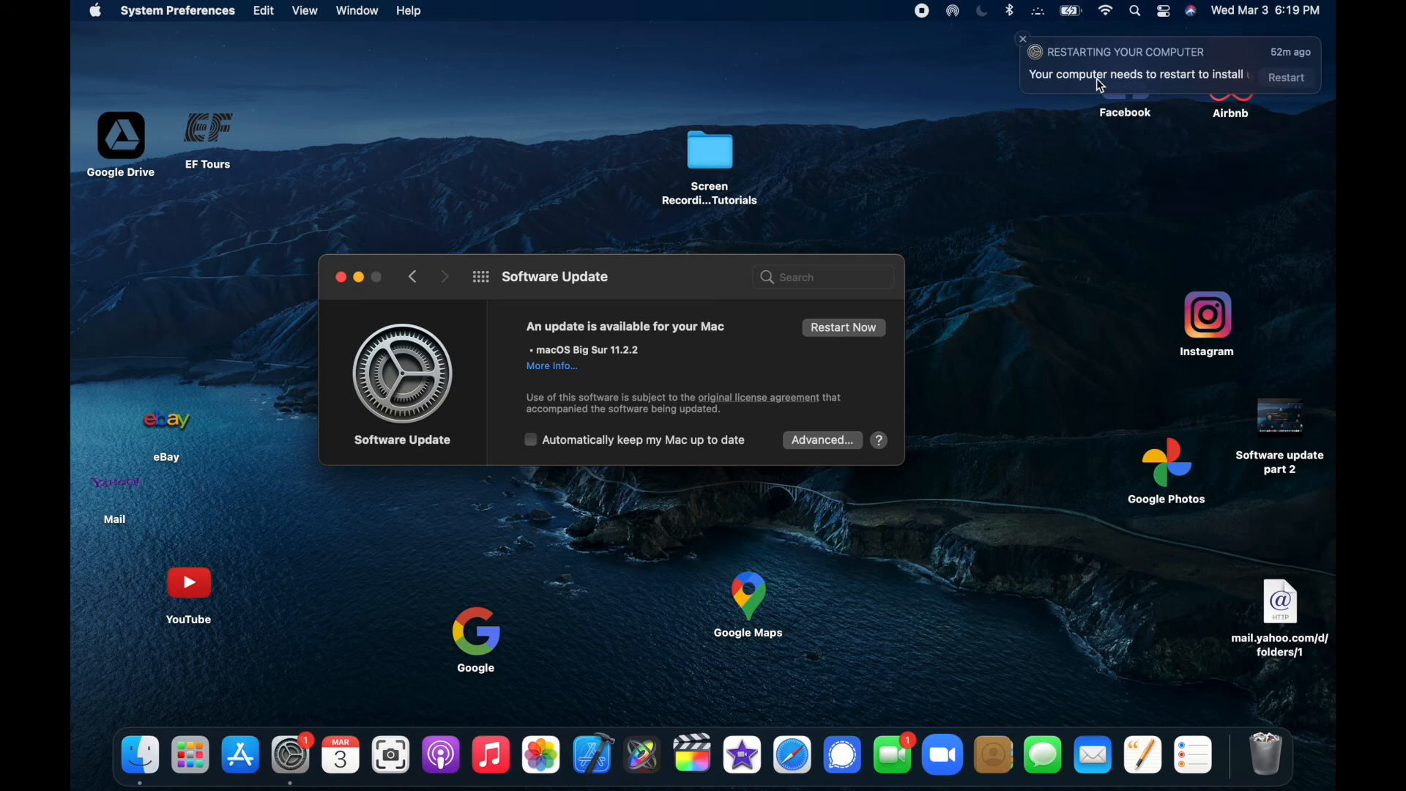
mouse_move(1211, 87)
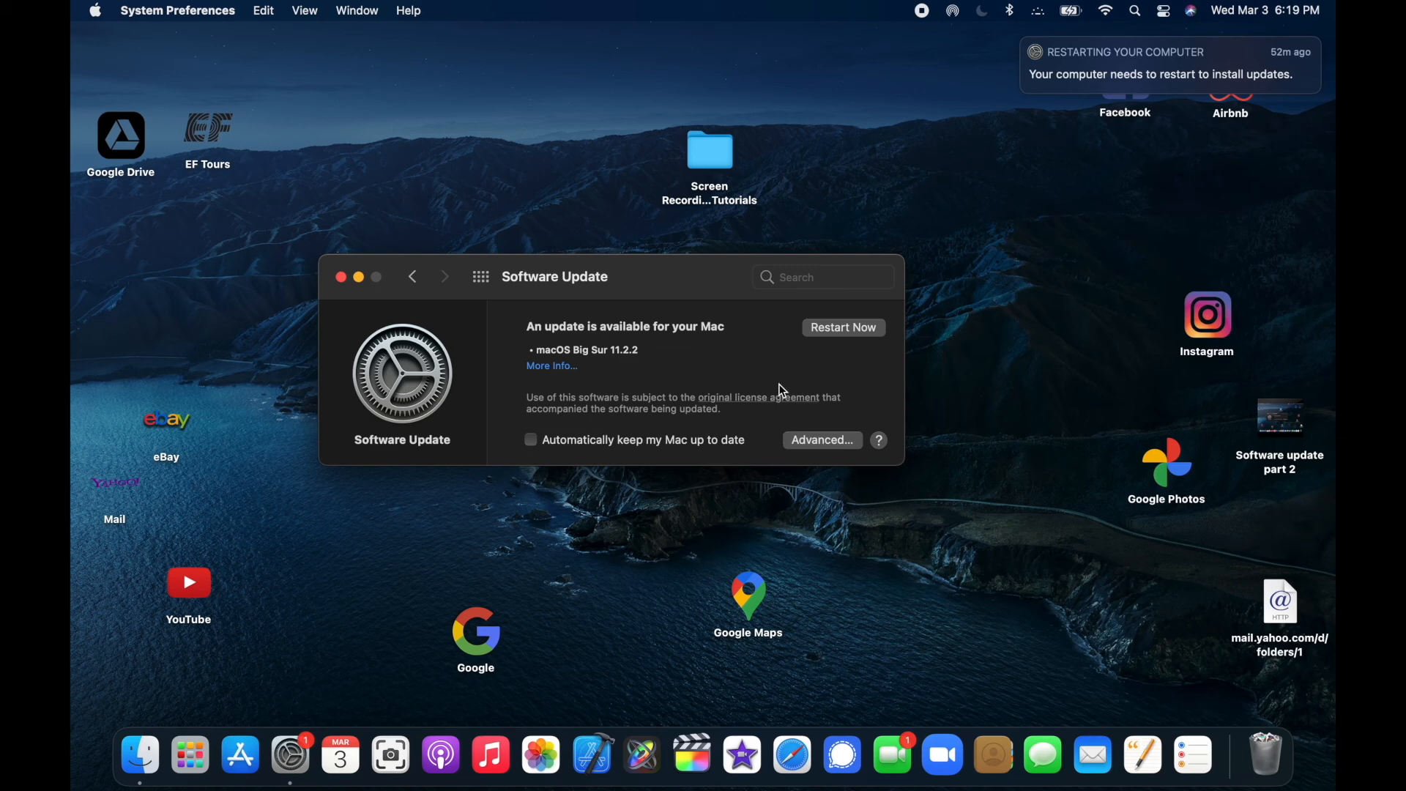
mouse_move(861, 325)
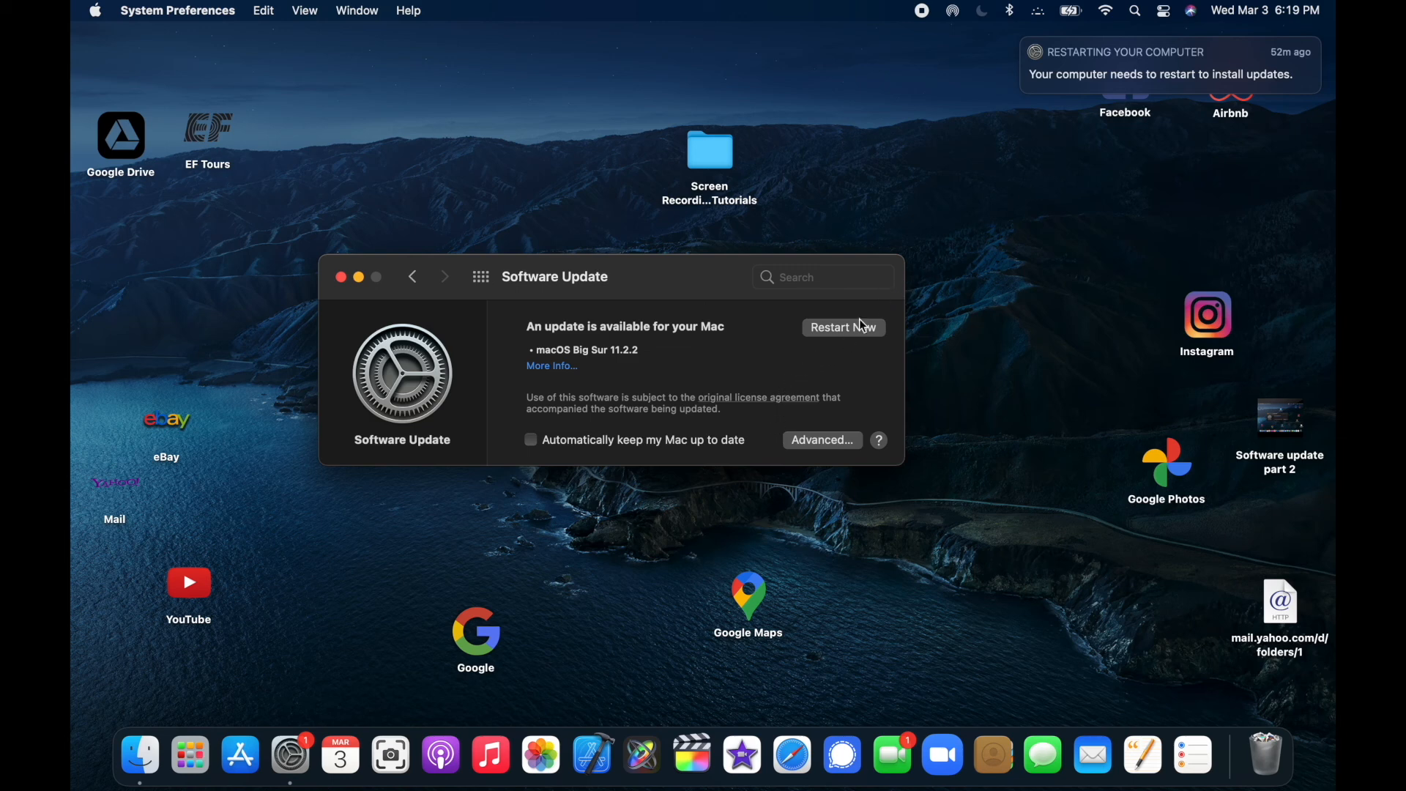
mouse_move(843, 337)
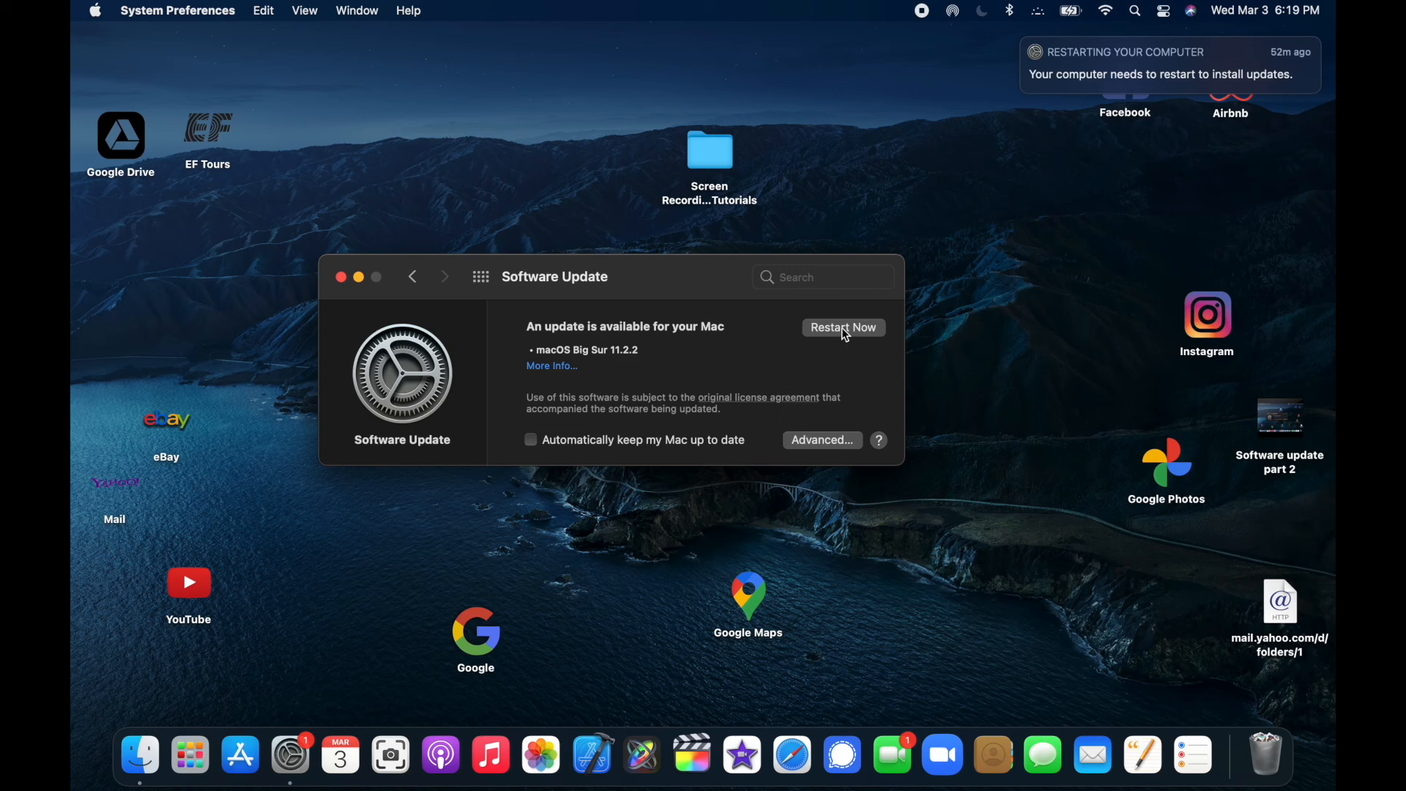
mouse_move(950, 402)
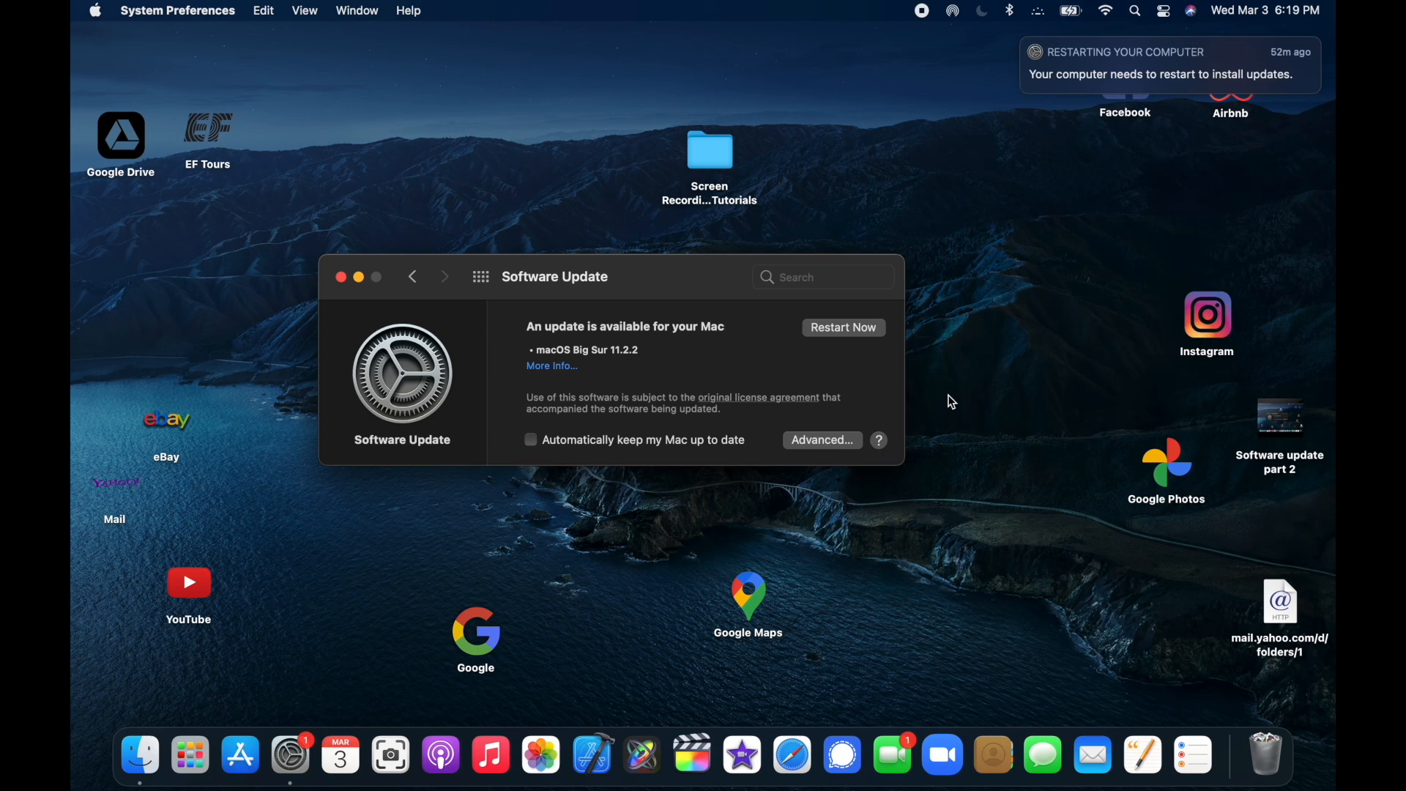
mouse_move(541, 752)
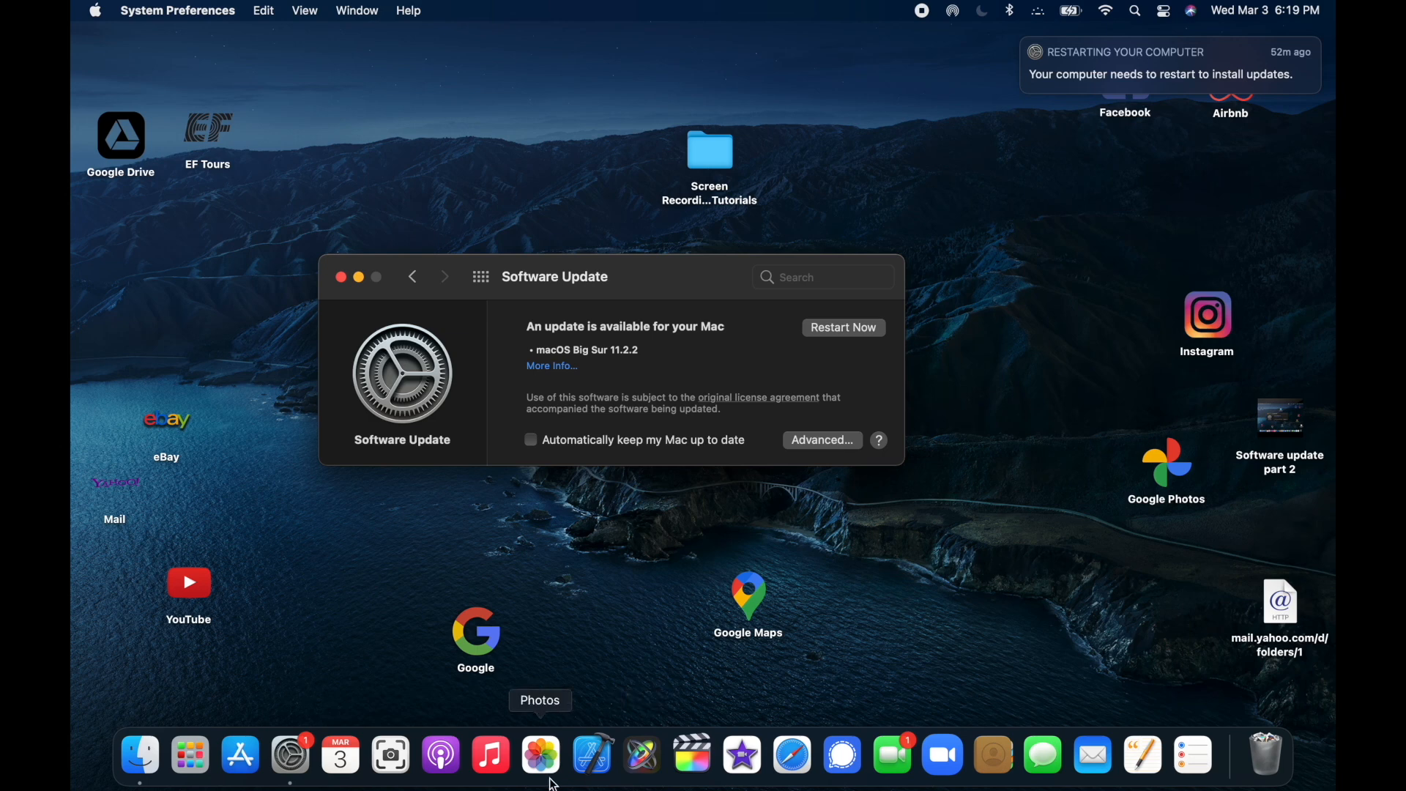
mouse_move(389, 752)
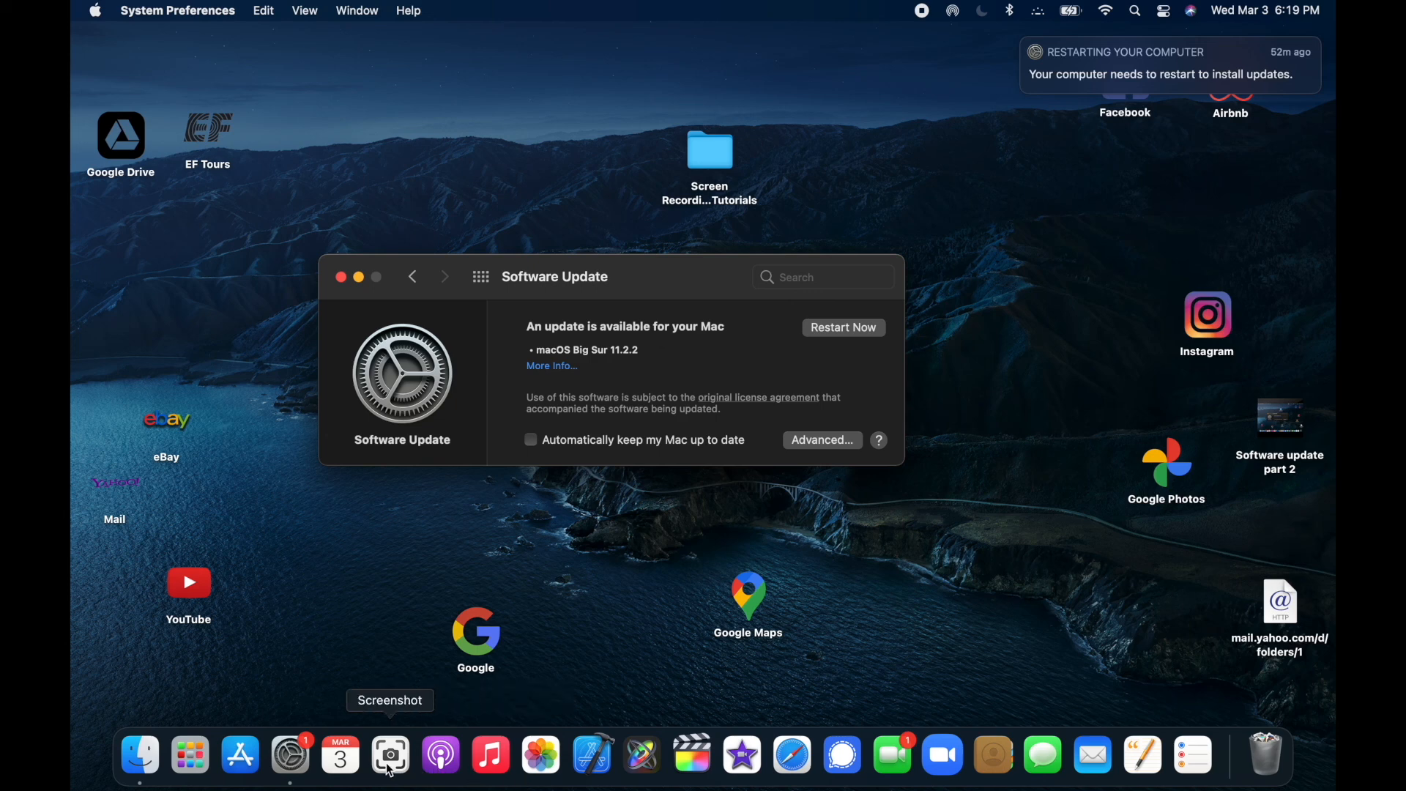